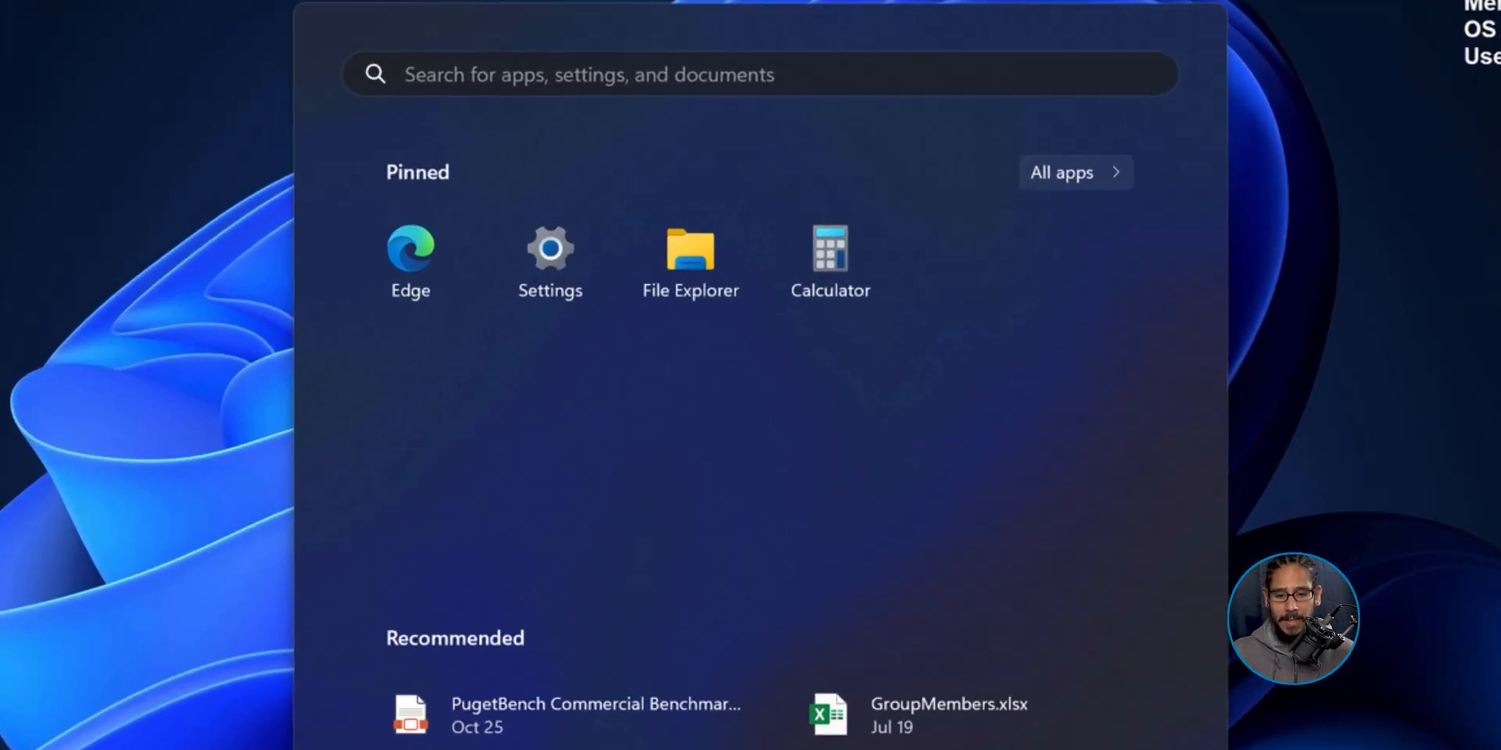
# - Launch Settings from its pinned icon in the Start menu
pyautogui.click(549, 250)
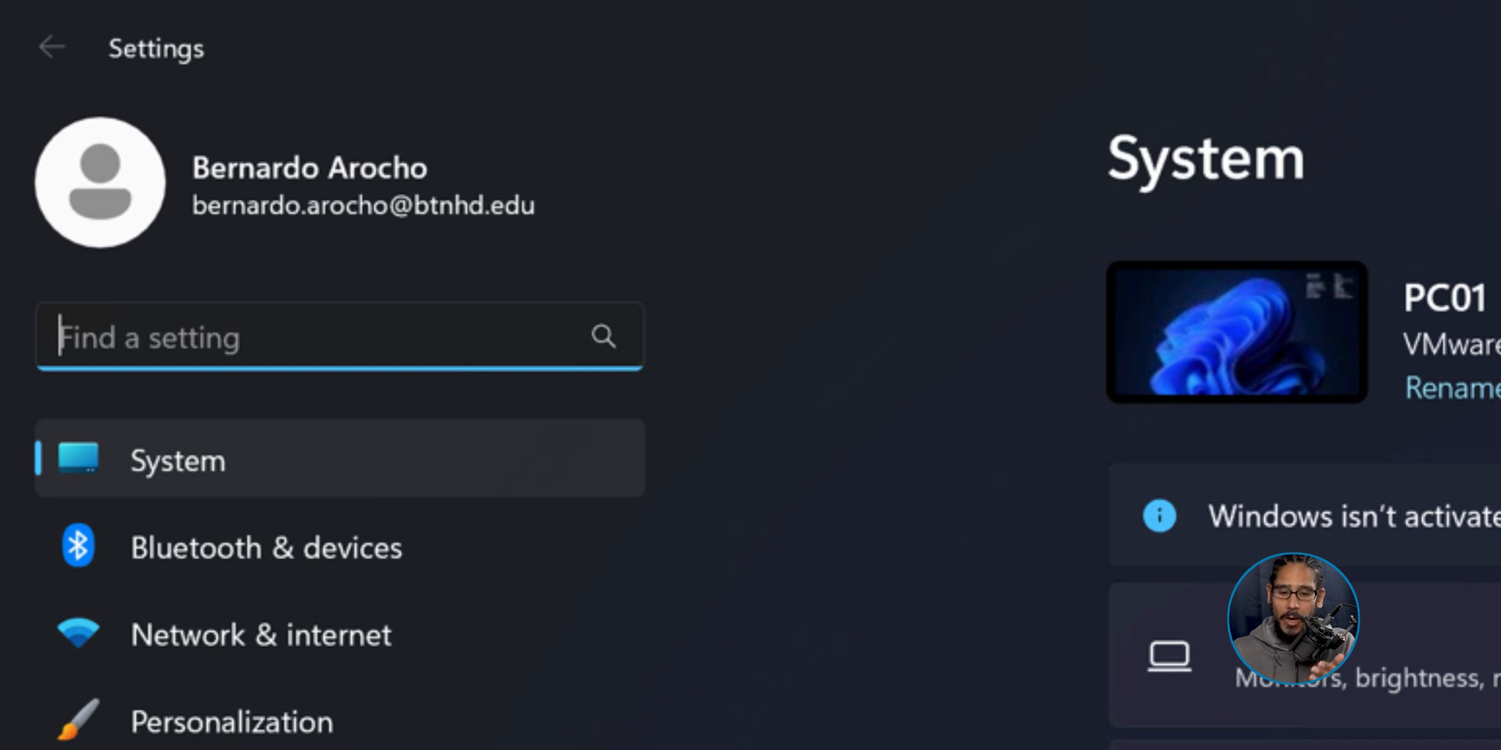
# - Scroll the System page down toward the For developers entry
pyautogui.scroll(-3)
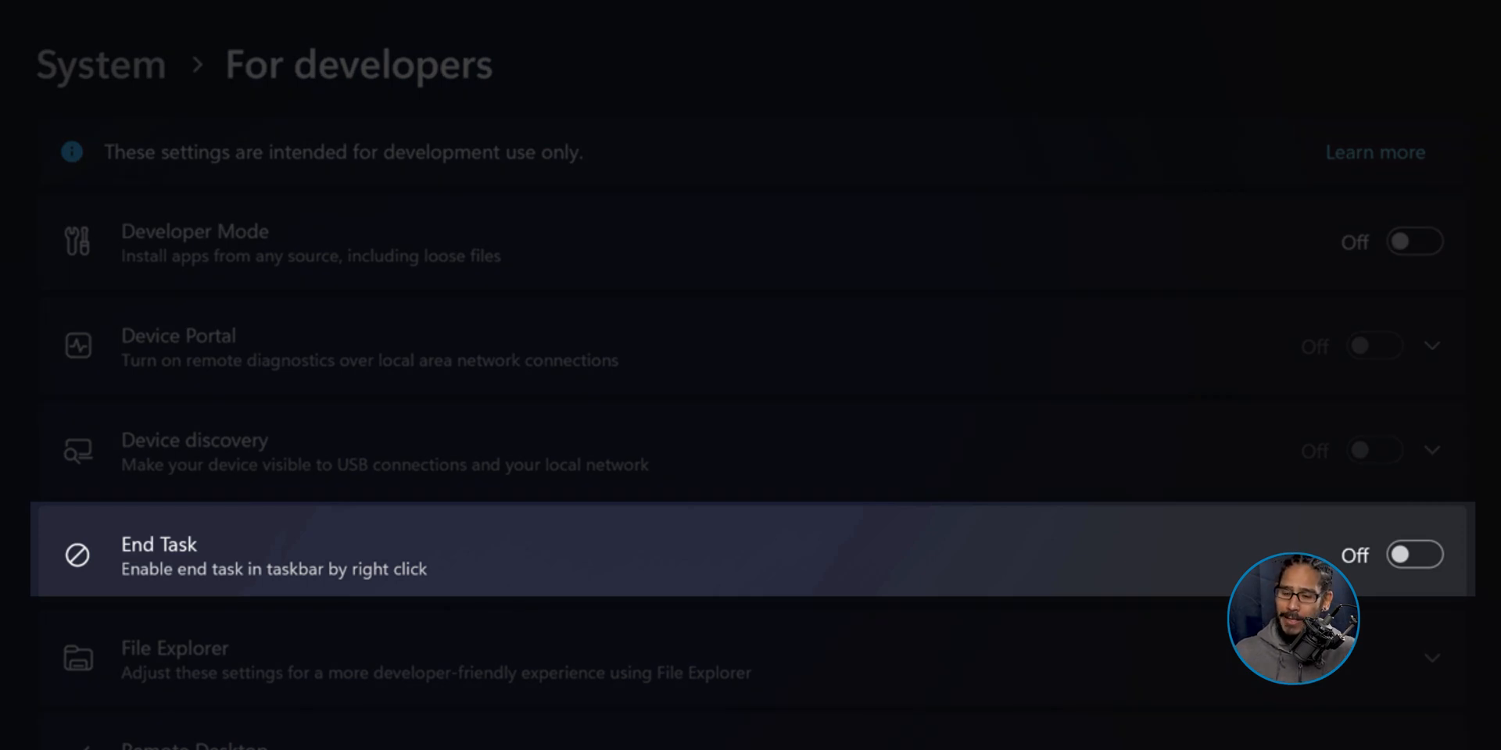
# - Switch the End Task toggle on in For developers settings
pyautogui.click(1415, 555)
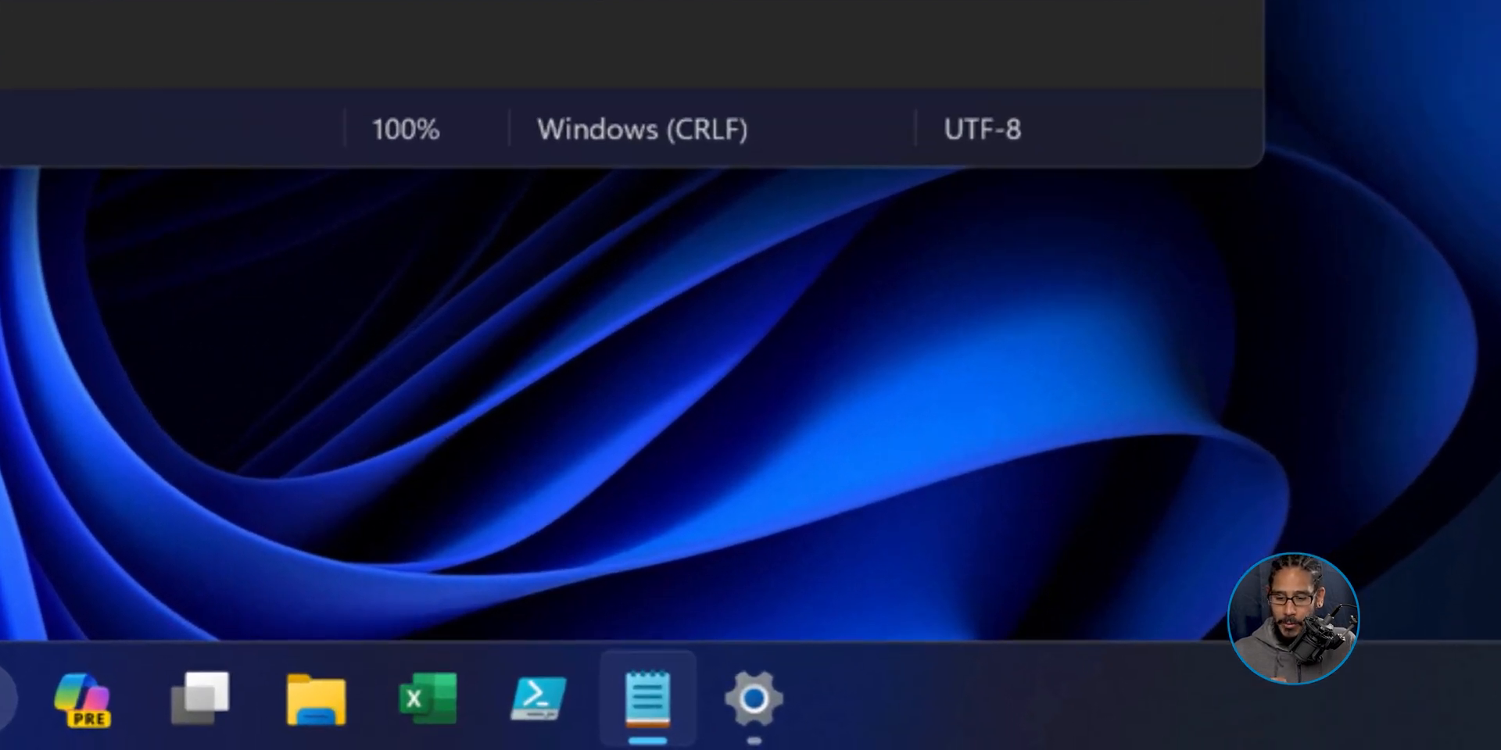
# - Show Notepad's taskbar jump list to confirm End task appears beside Close window
pyautogui.rightClick(642, 710)
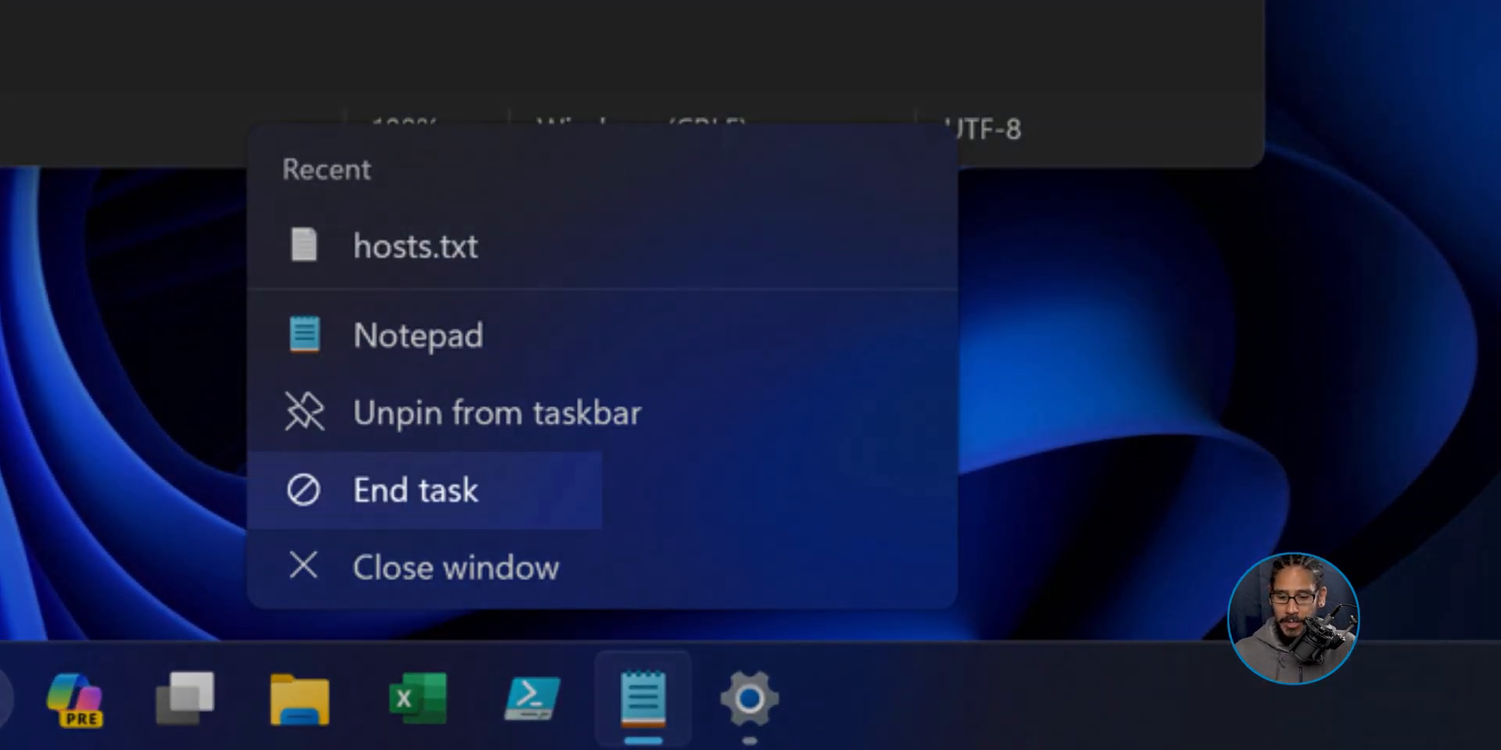